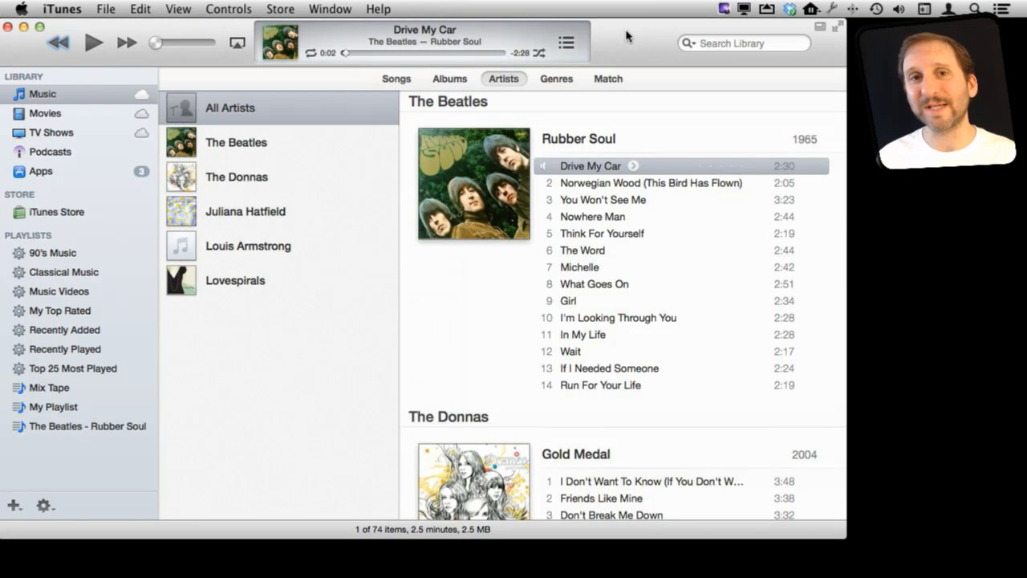
{"action": "mouse_move", "coordinate": [592, 83]}
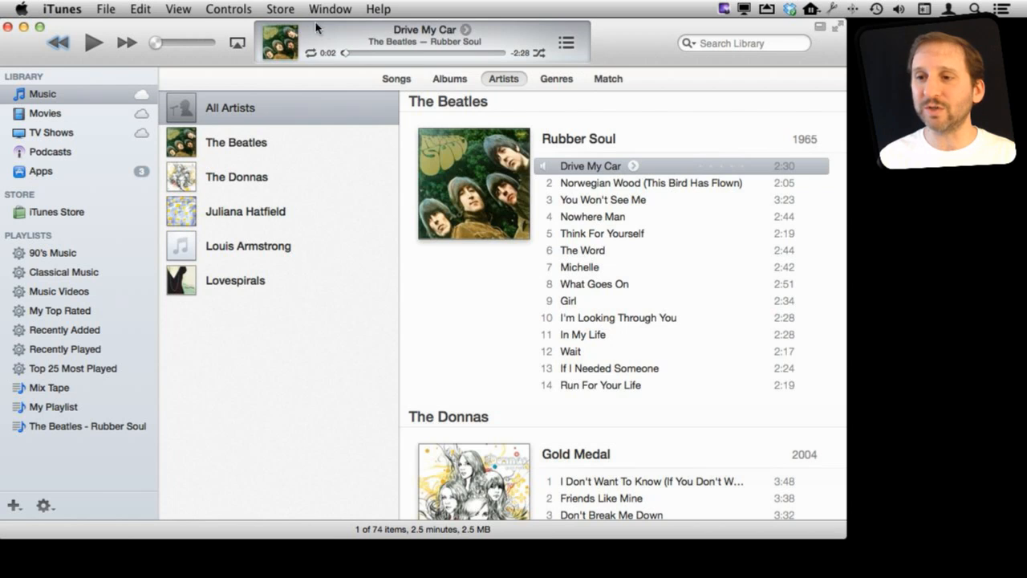
Open the MiniPlayer from the Window menu, showing 'Drive My Car' by The Beatles
{"action": "left_click", "coordinate": [330, 9]}
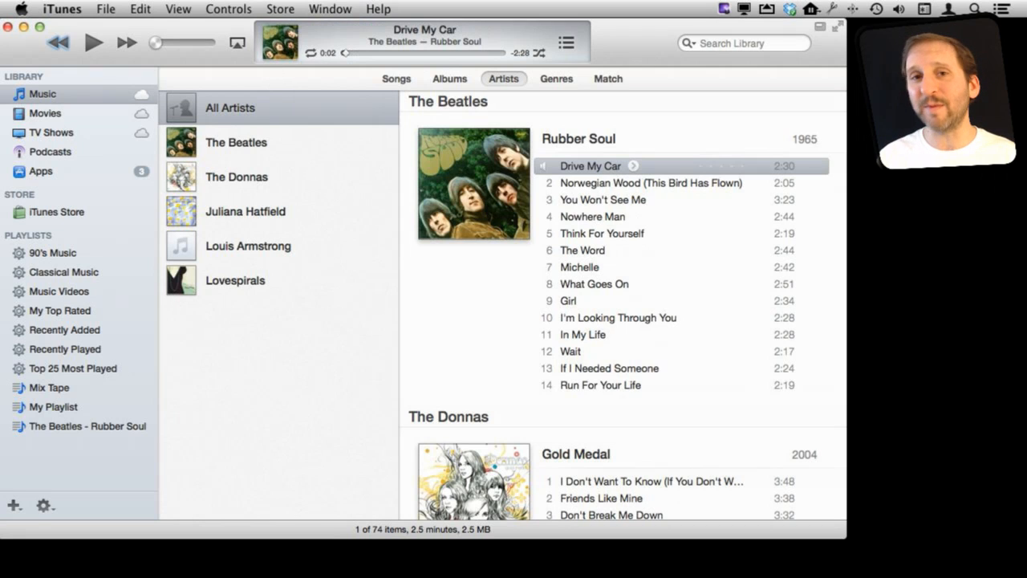
{"action": "mouse_move", "coordinate": [261, 80]}
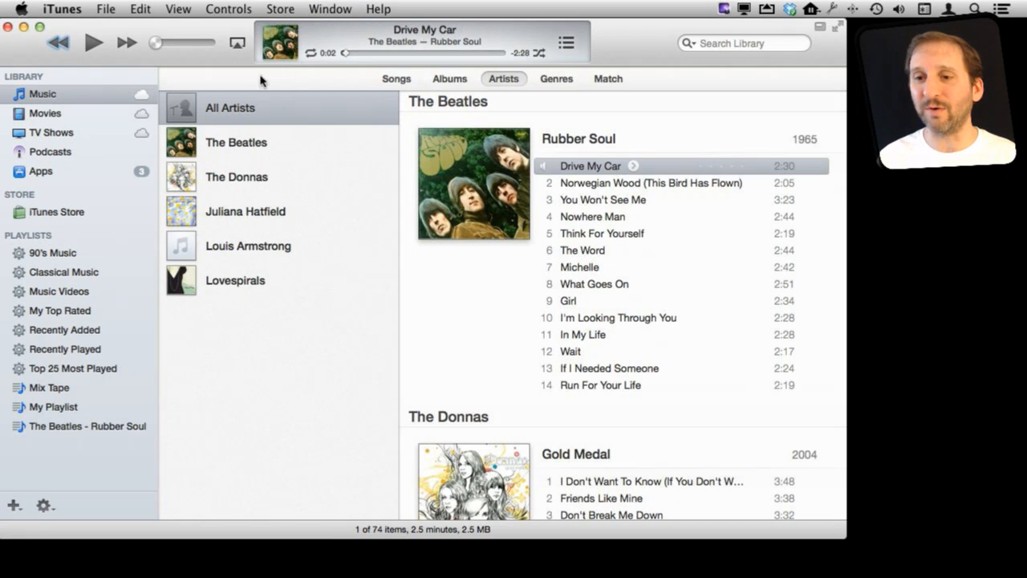
{"action": "left_click", "coordinate": [329, 9]}
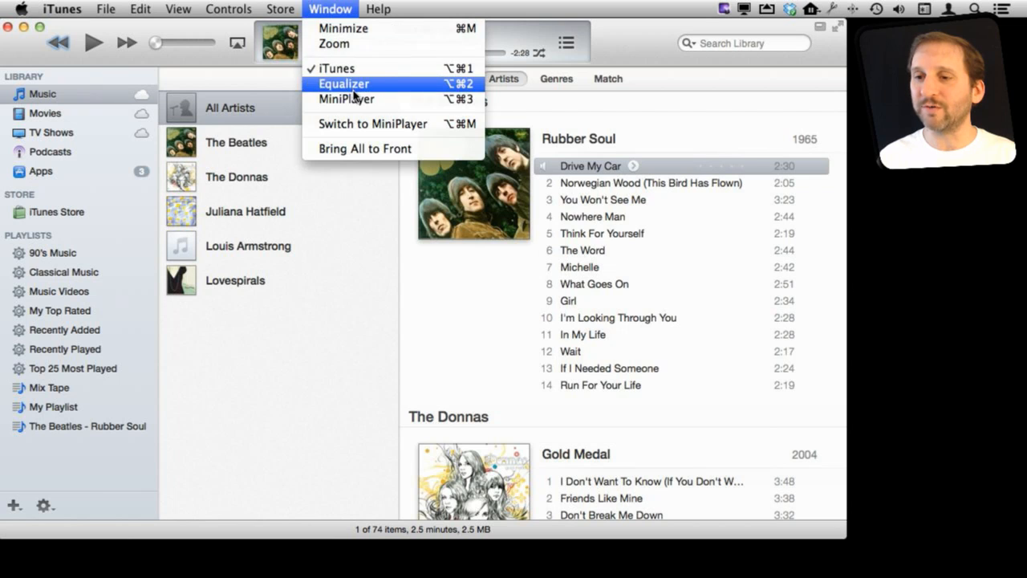
{"action": "mouse_move", "coordinate": [354, 99]}
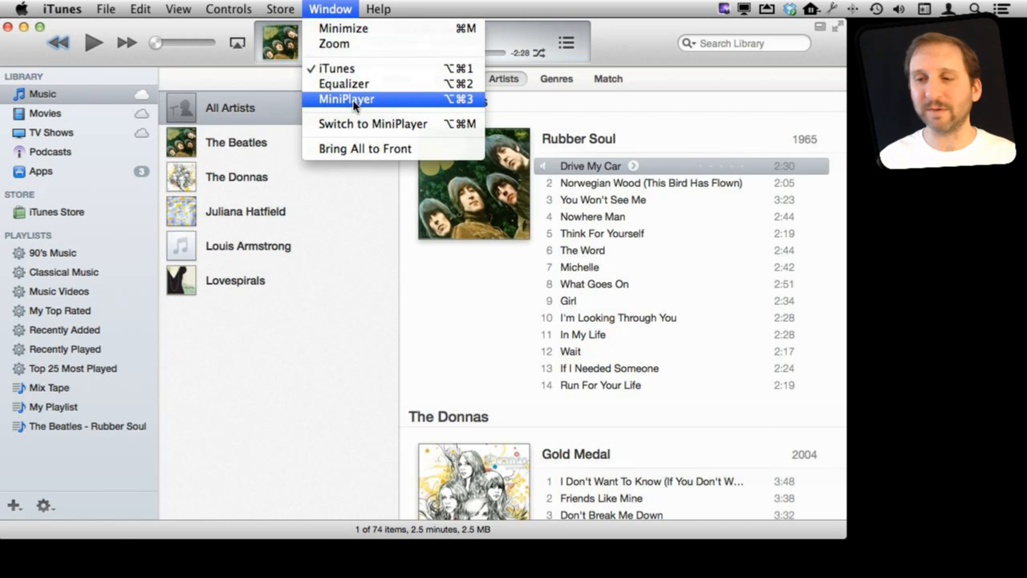
{"action": "left_click", "coordinate": [345, 98]}
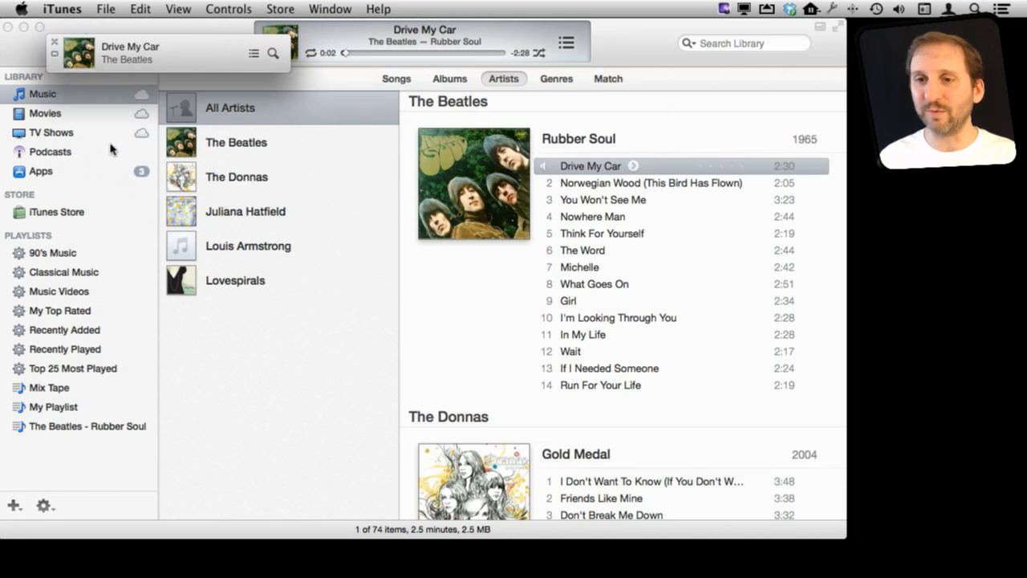
{"action": "mouse_move", "coordinate": [116, 132]}
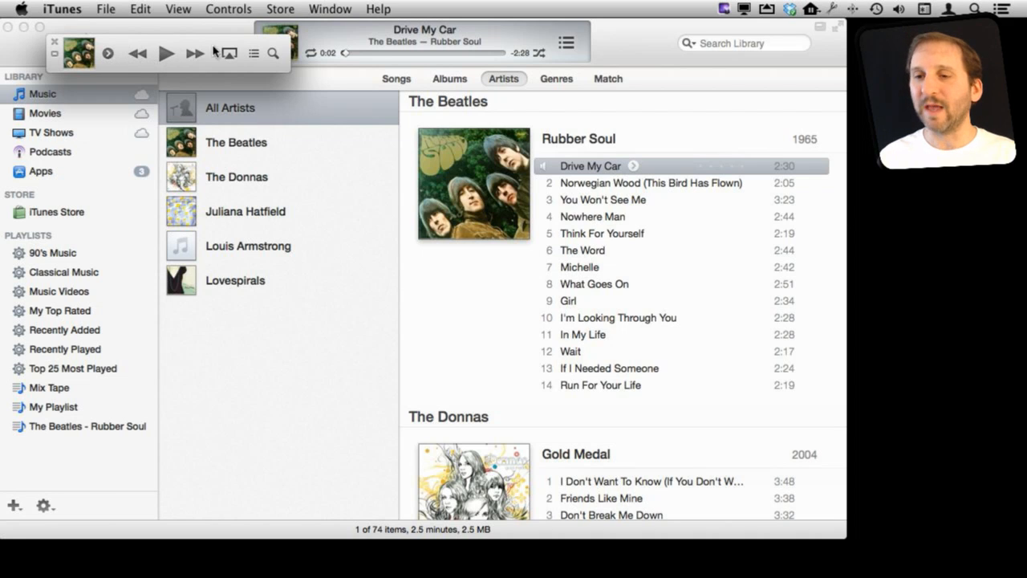
{"action": "mouse_move", "coordinate": [230, 60]}
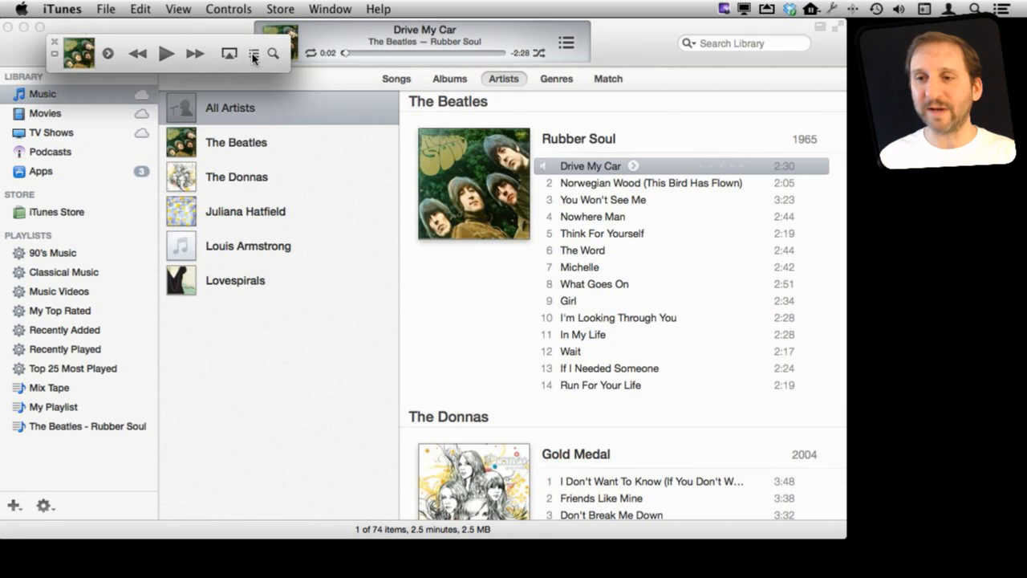
Show and hide the MiniPlayer's Up Next queue, then open its music search
{"action": "left_click", "coordinate": [254, 53]}
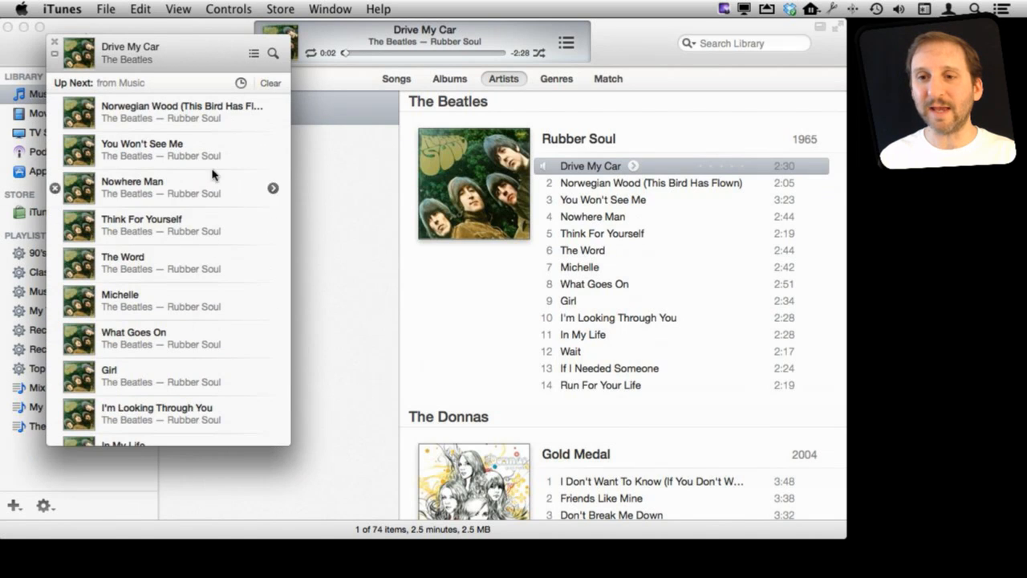
{"action": "left_click", "coordinate": [253, 53]}
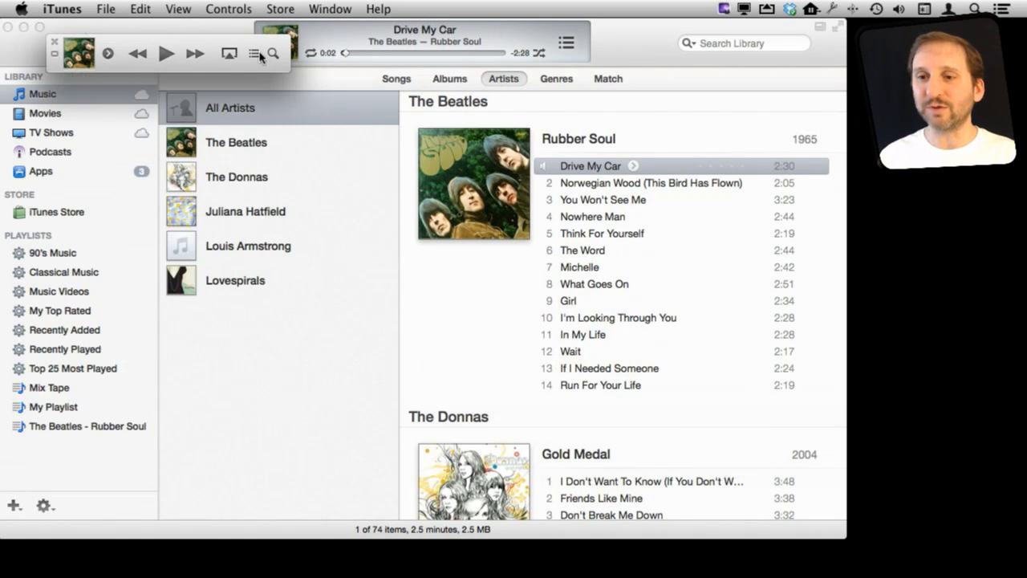
{"action": "left_click", "coordinate": [274, 53]}
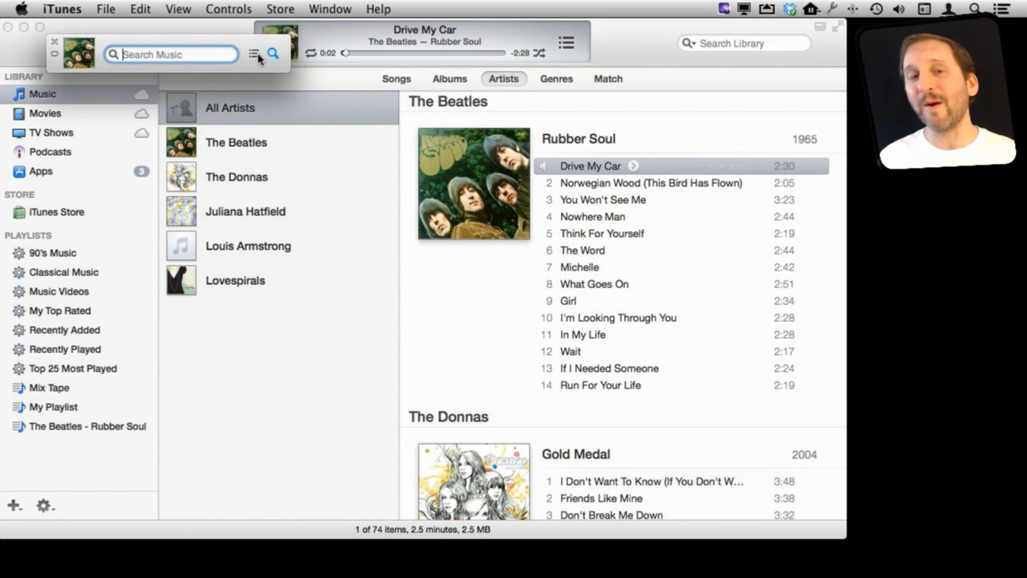
{"action": "mouse_move", "coordinate": [96, 49]}
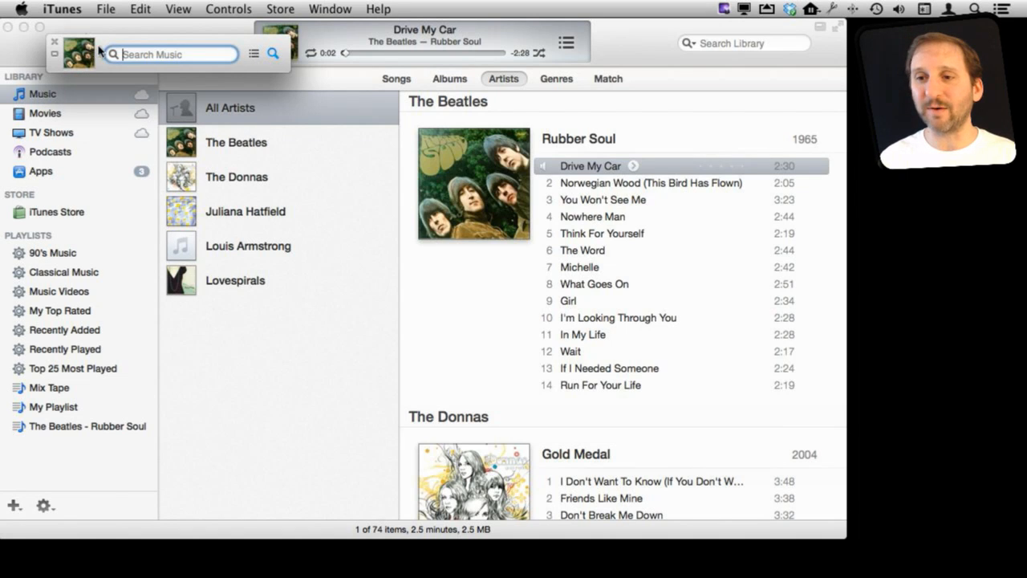
Dismiss the MiniPlayer search so 'Drive My Car' by The Beatles displays again
{"action": "left_click", "coordinate": [109, 54]}
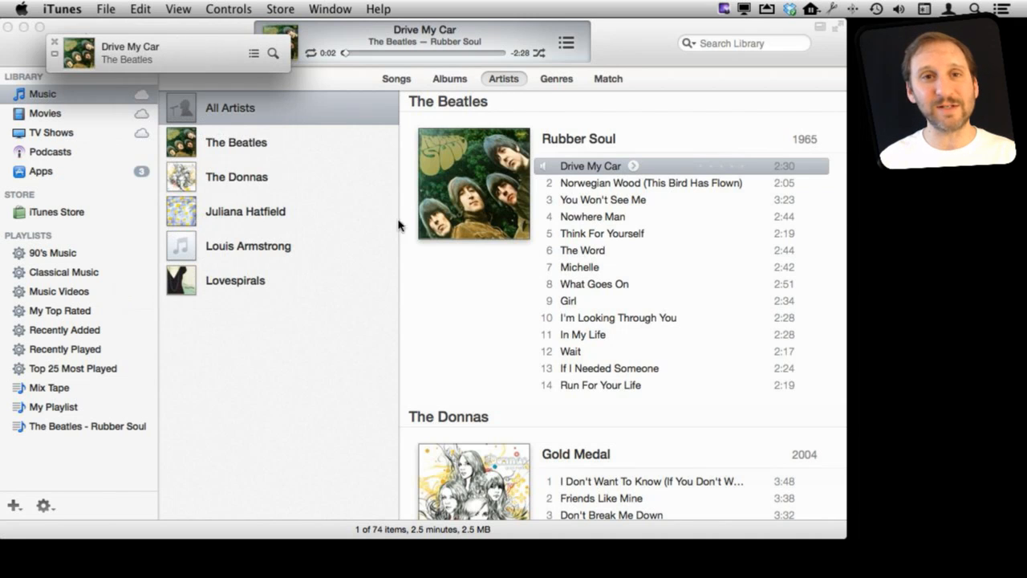
{"action": "mouse_move", "coordinate": [305, 210]}
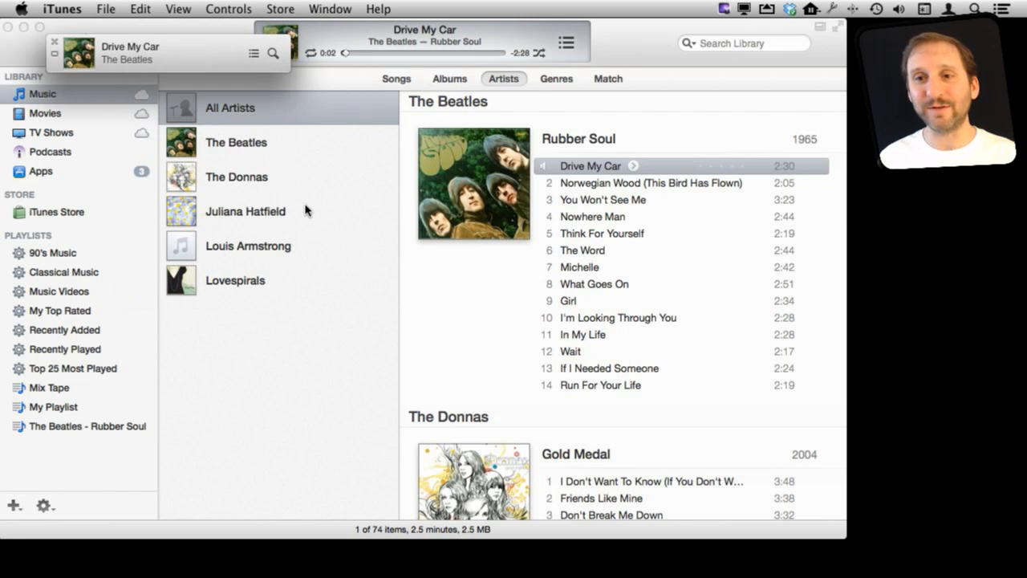
{"action": "mouse_move", "coordinate": [111, 79]}
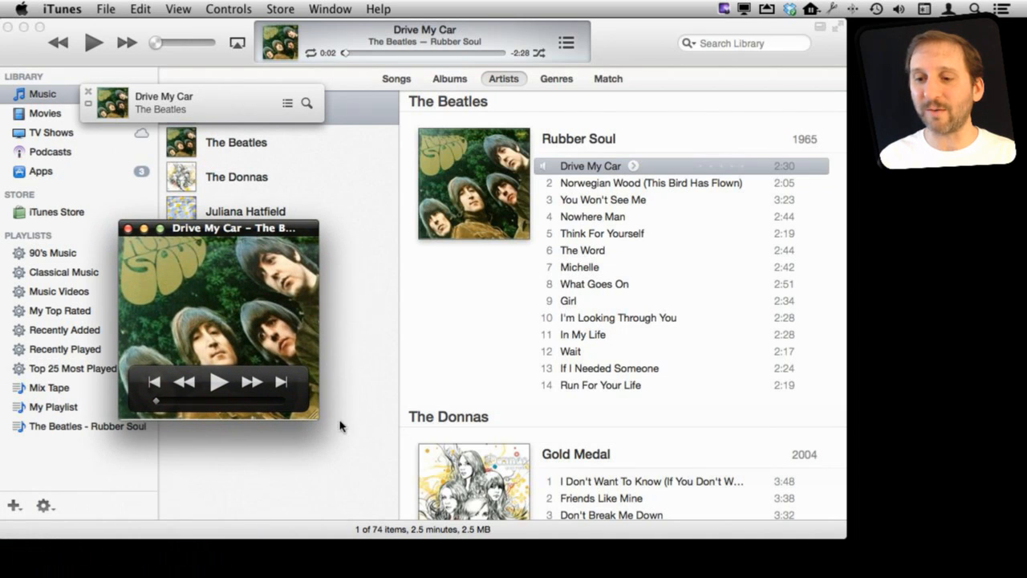
{"action": "mouse_move", "coordinate": [373, 412]}
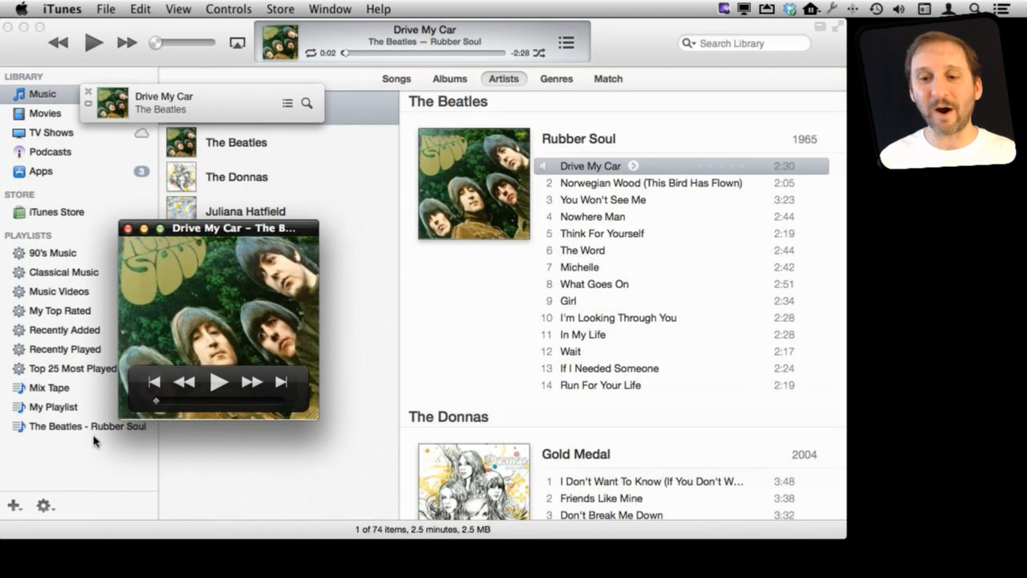
{"action": "mouse_move", "coordinate": [80, 480]}
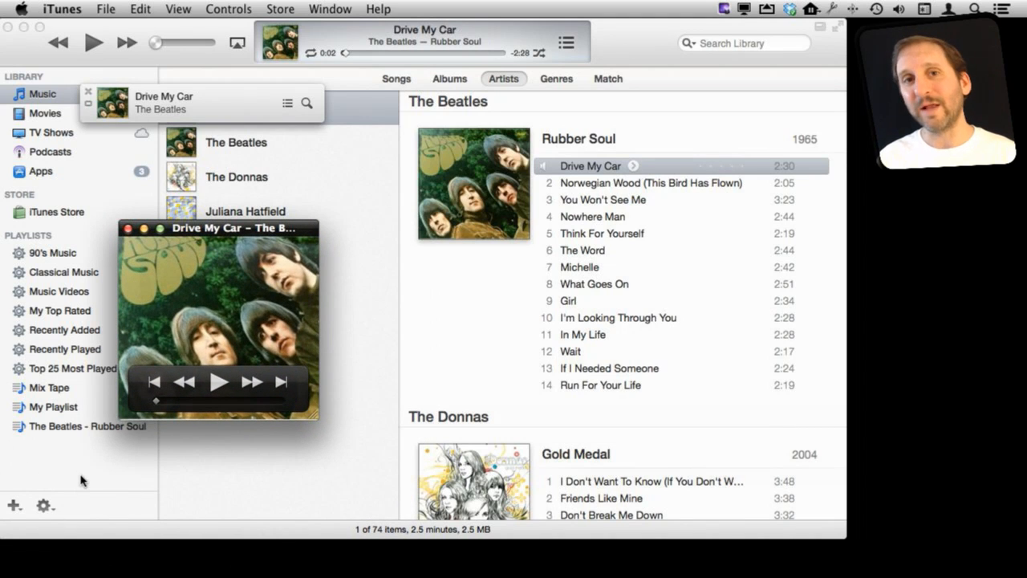
{"action": "mouse_move", "coordinate": [122, 360]}
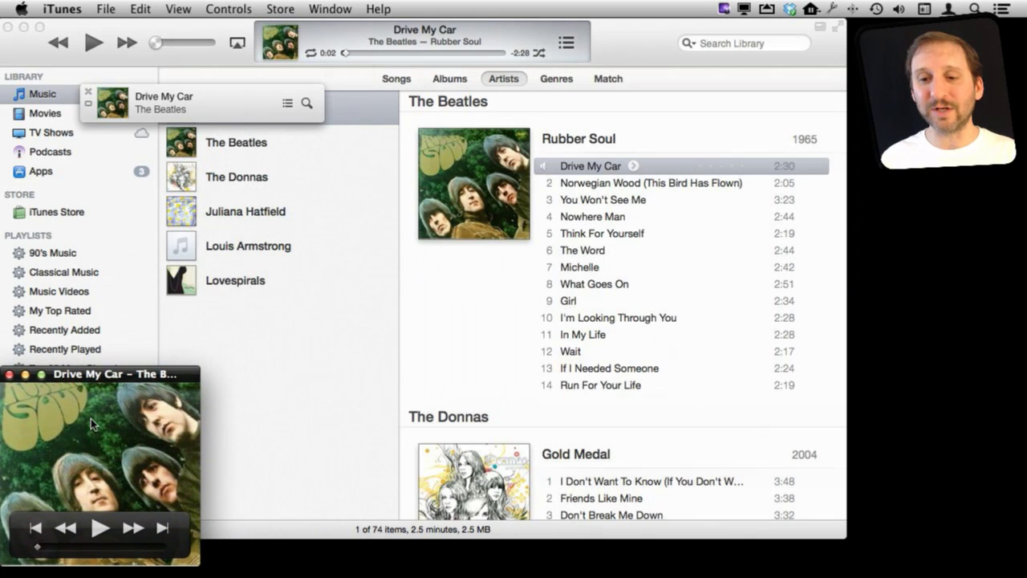
{"action": "mouse_move", "coordinate": [334, 408]}
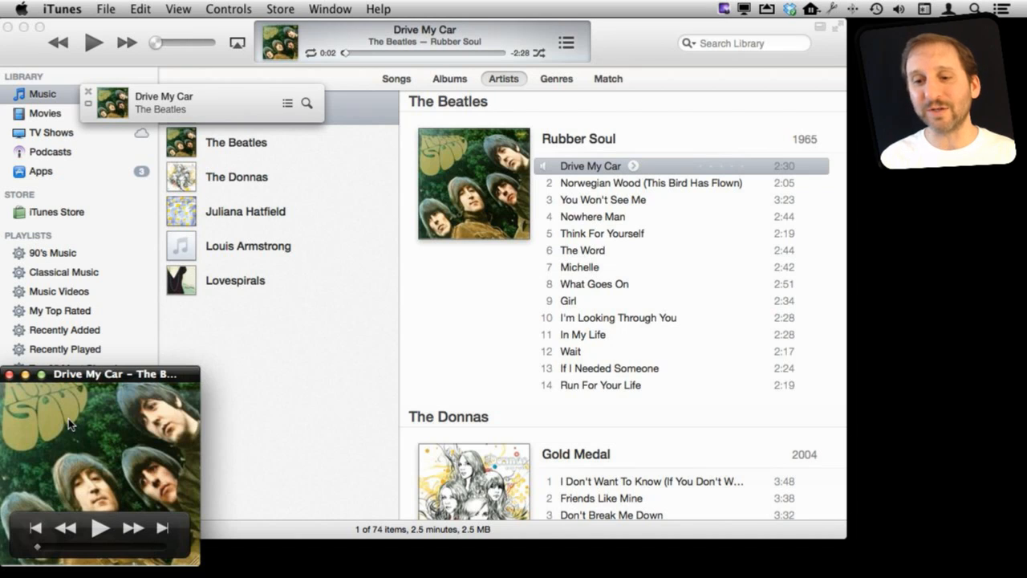
{"action": "mouse_move", "coordinate": [90, 137]}
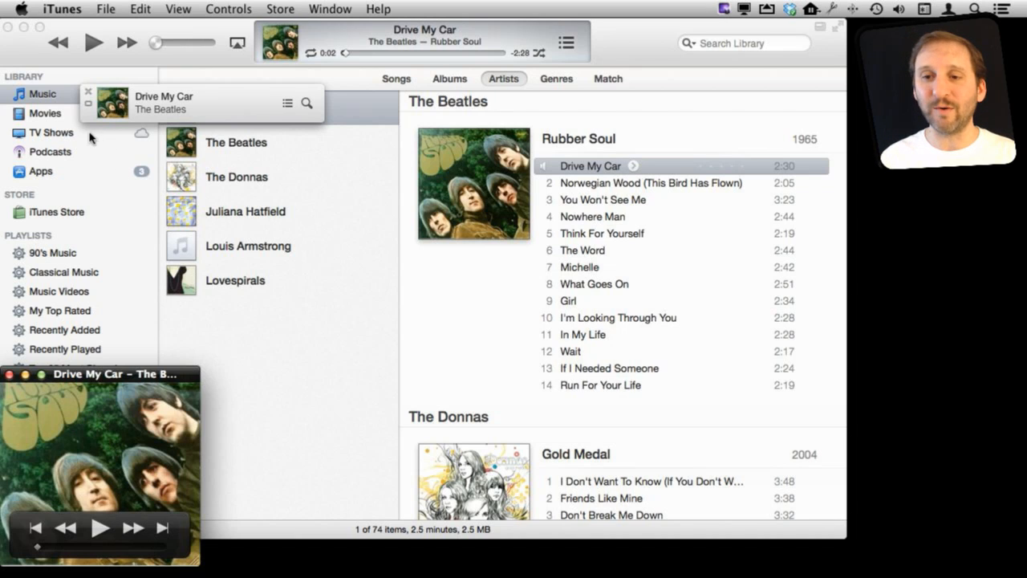
{"action": "mouse_move", "coordinate": [158, 202]}
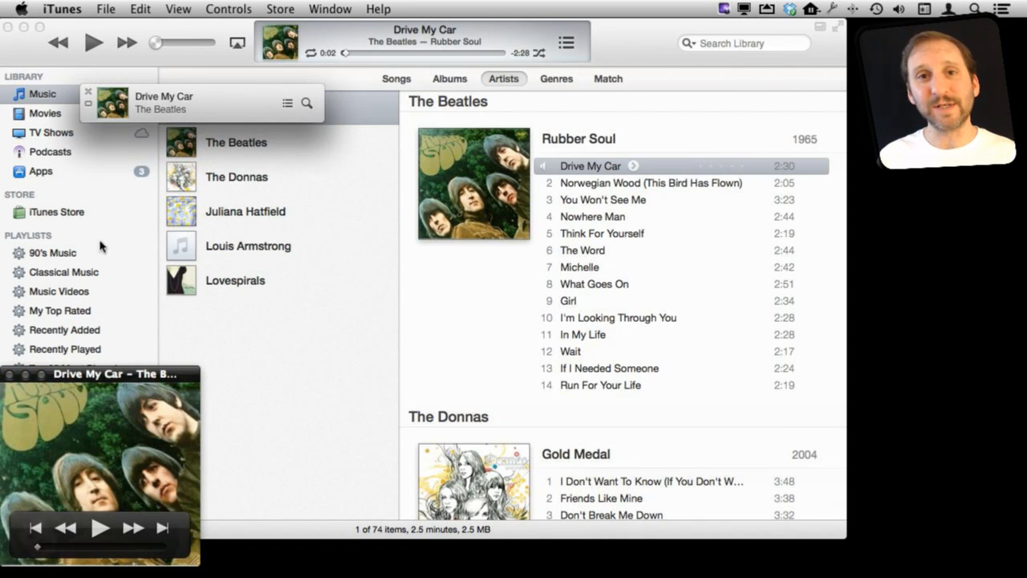
In Advanced preferences, keep the MiniPlayer and movie window on top, and confirm
{"action": "left_click", "coordinate": [61, 8]}
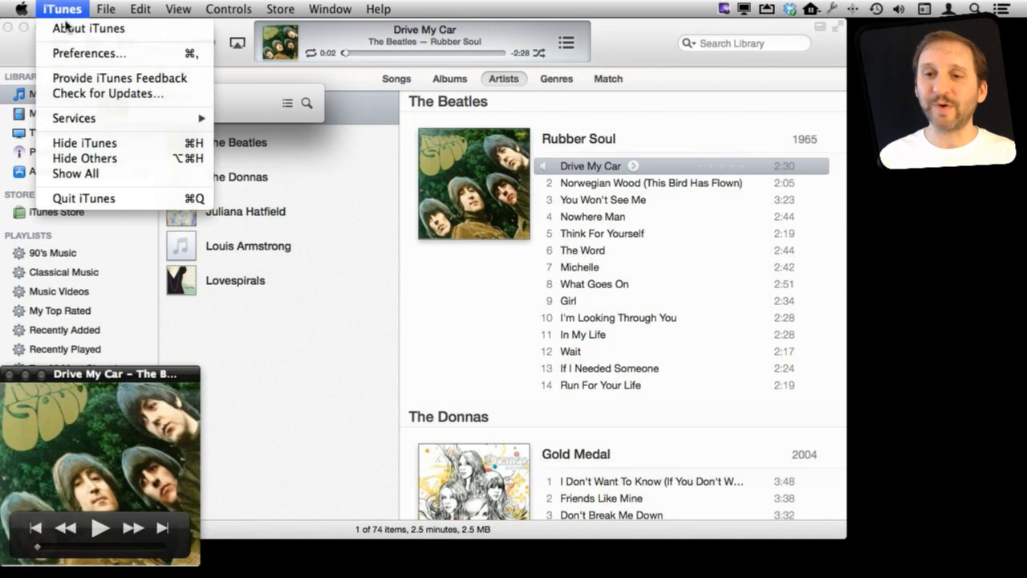
{"action": "left_click", "coordinate": [88, 53]}
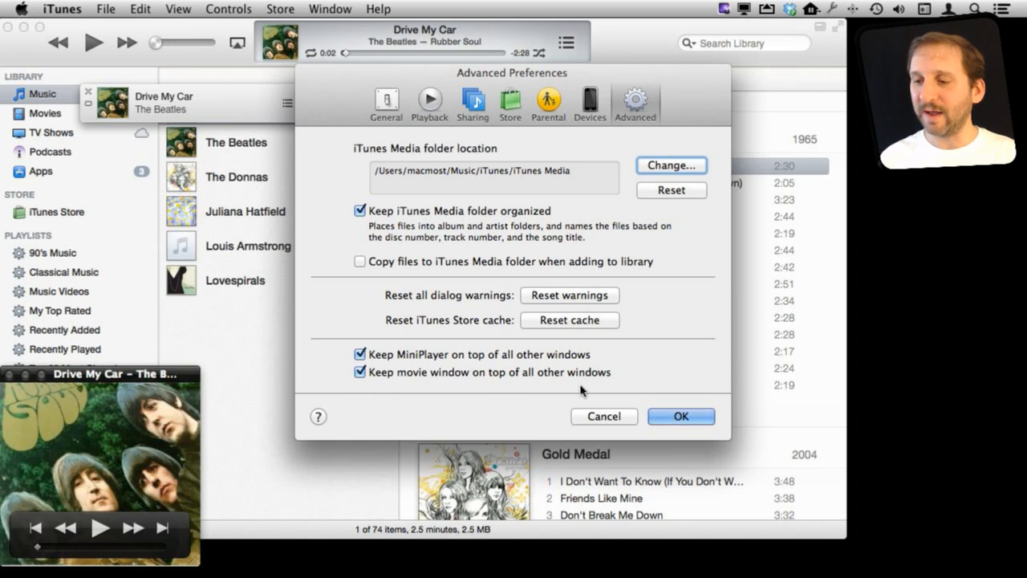
{"action": "left_click", "coordinate": [680, 416]}
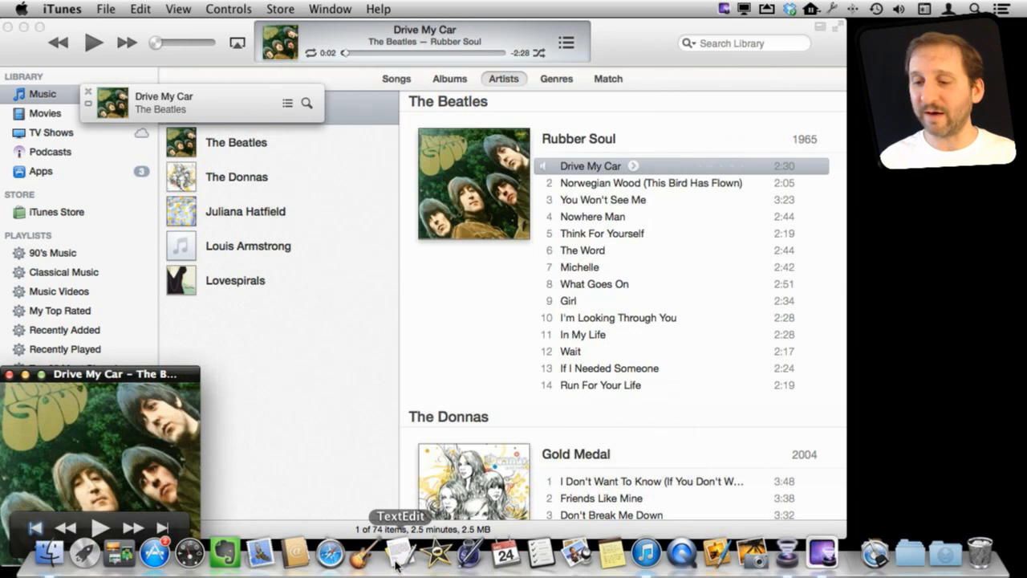
Launch TextEdit from the Dock to check the artwork window stays above its dialog
{"action": "left_click", "coordinate": [399, 552]}
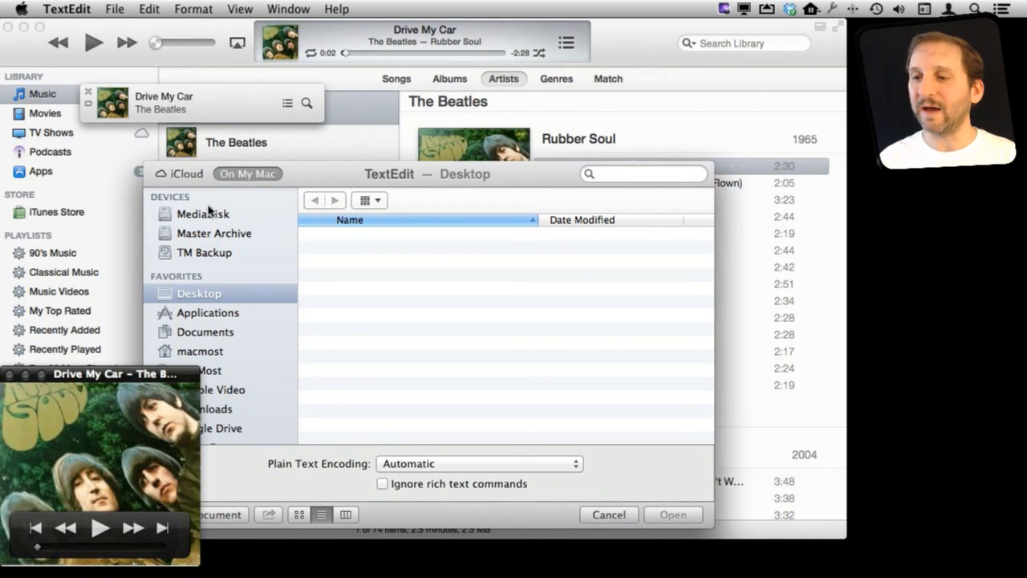
{"action": "mouse_move", "coordinate": [632, 46]}
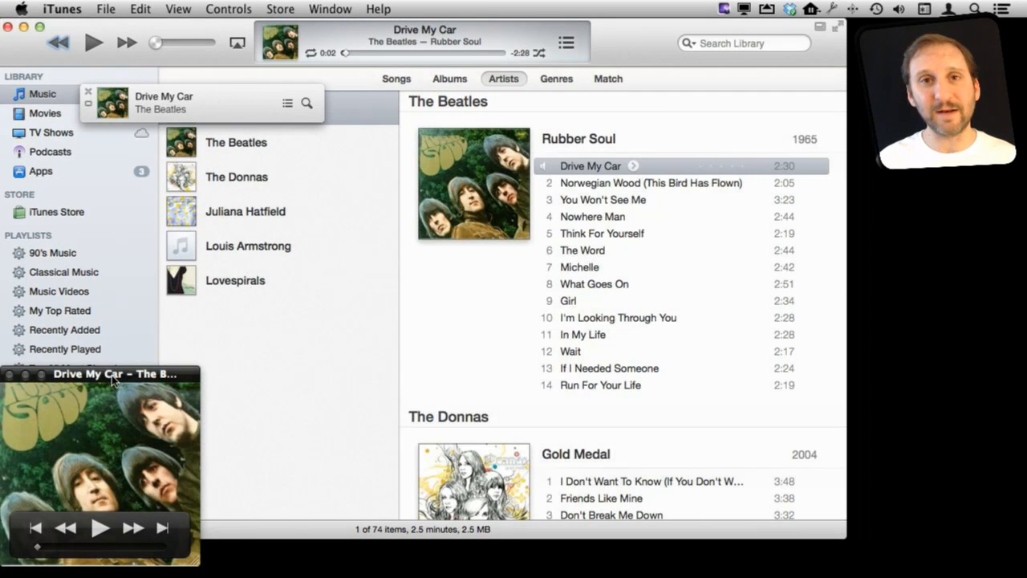
{"action": "mouse_move", "coordinate": [136, 404]}
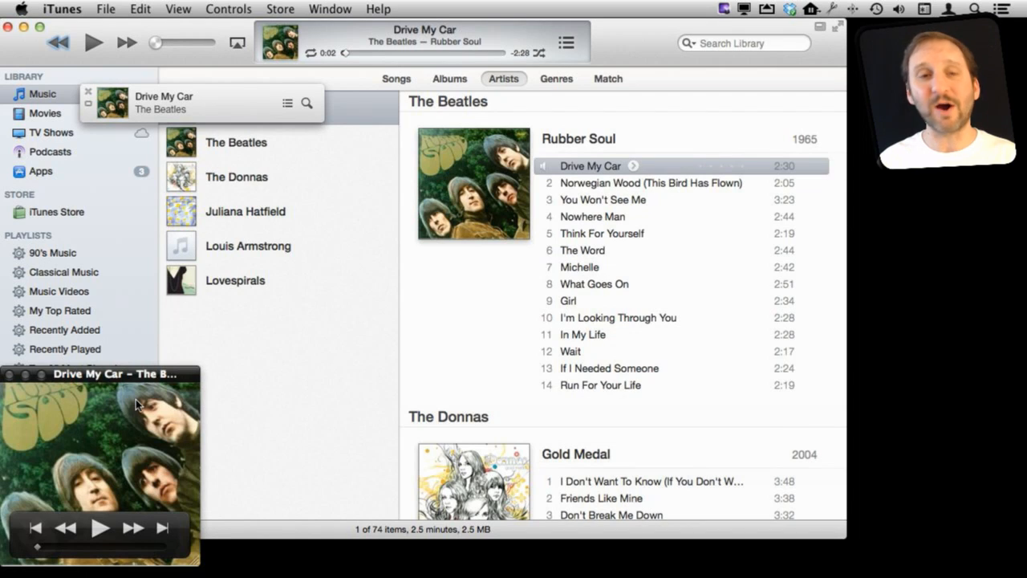
{"action": "mouse_move", "coordinate": [132, 462]}
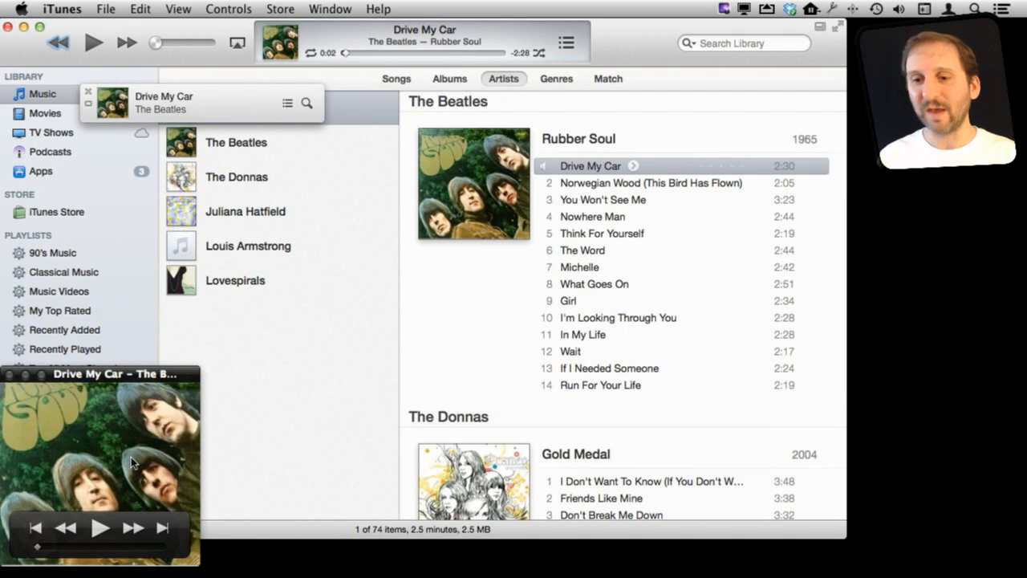
{"action": "mouse_move", "coordinate": [89, 401]}
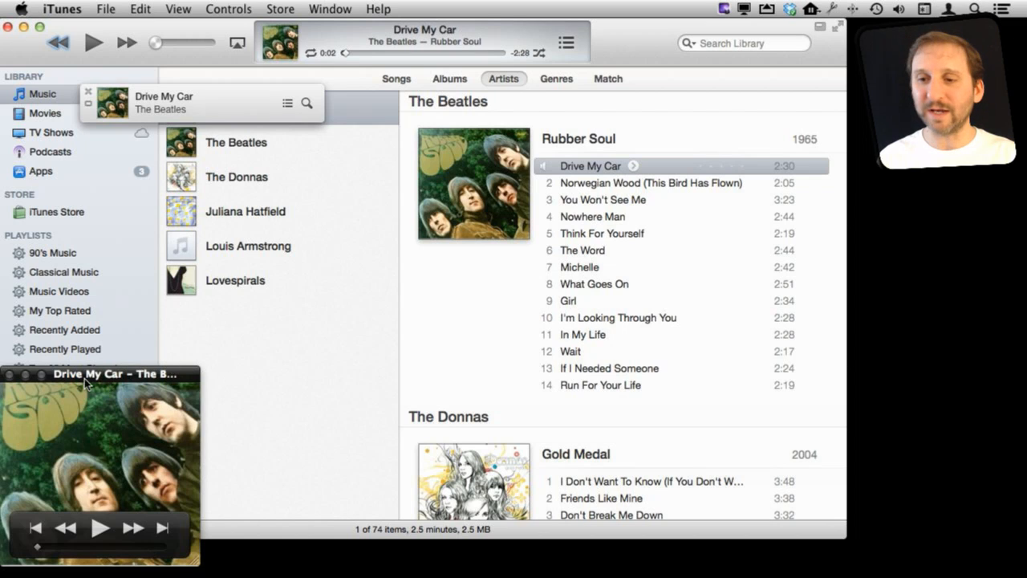
{"action": "mouse_move", "coordinate": [136, 382]}
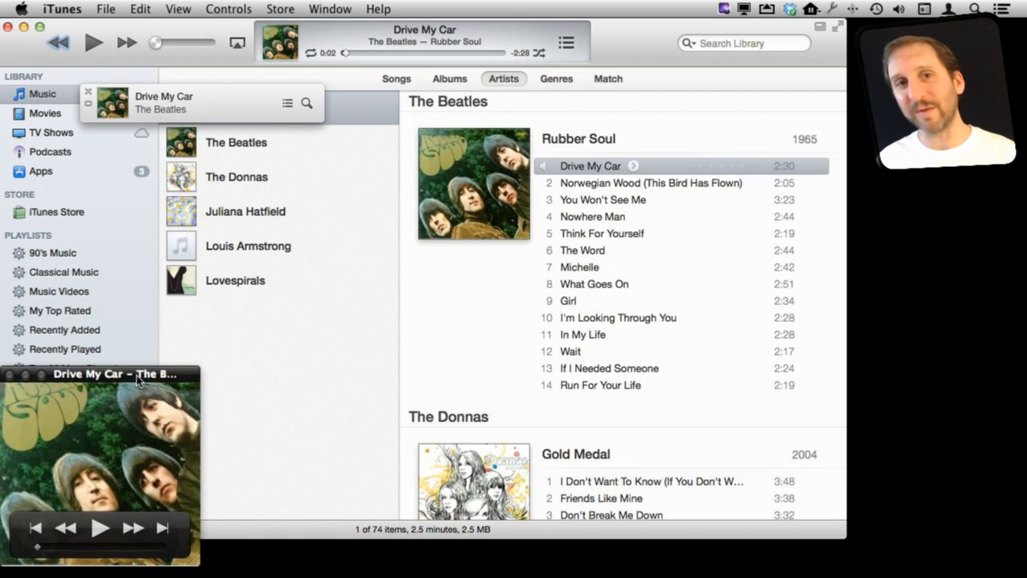